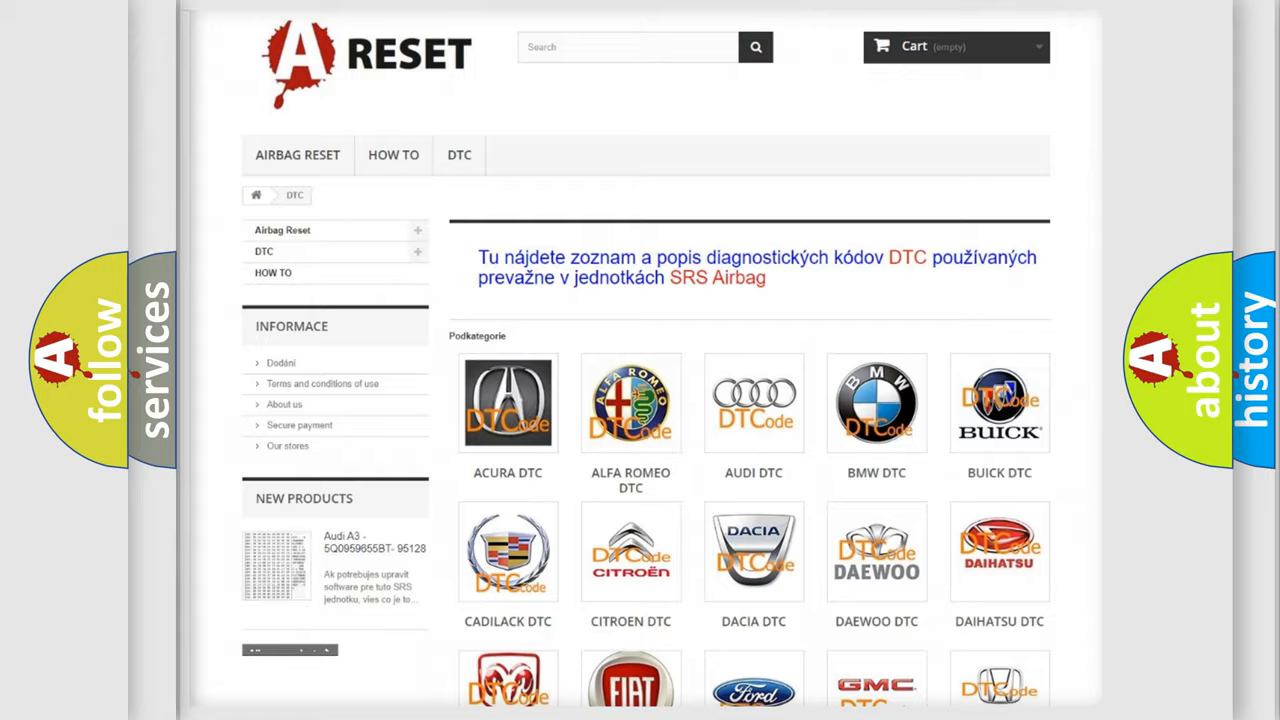
Open the HUMMER DTC page and browse its trouble code list from B0002 onward.
scroll(down, 3)
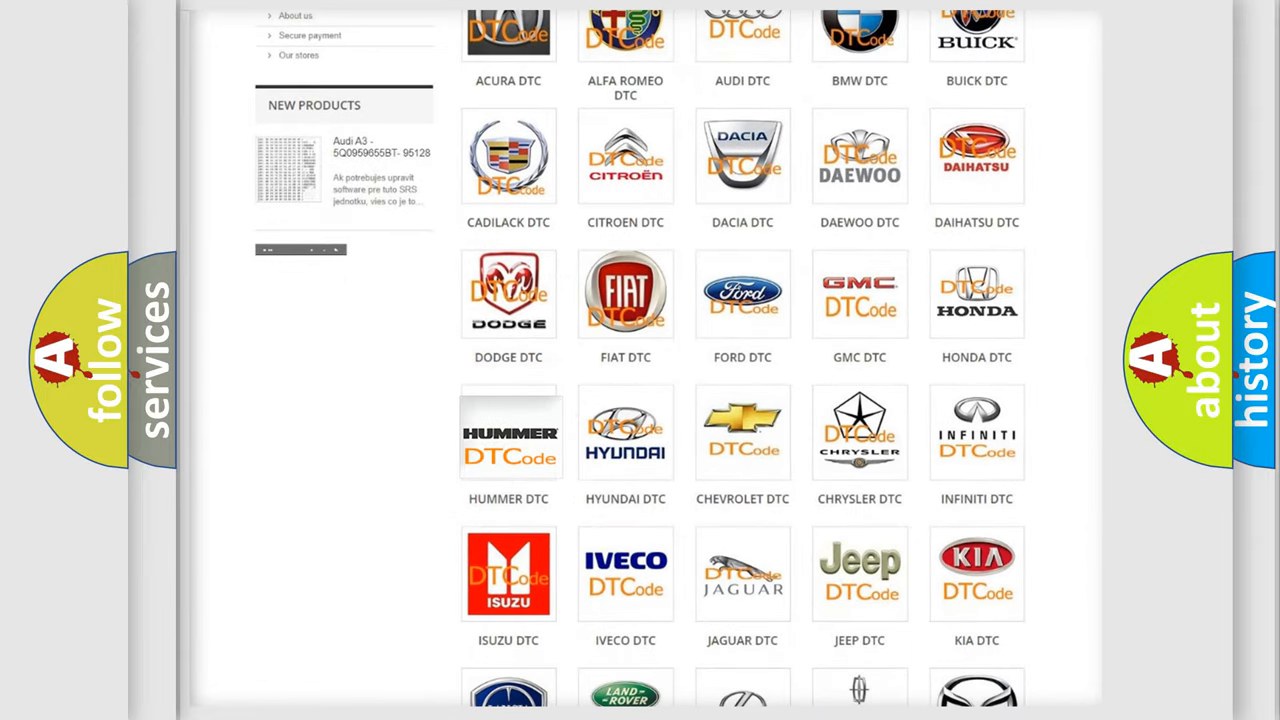
click(508, 432)
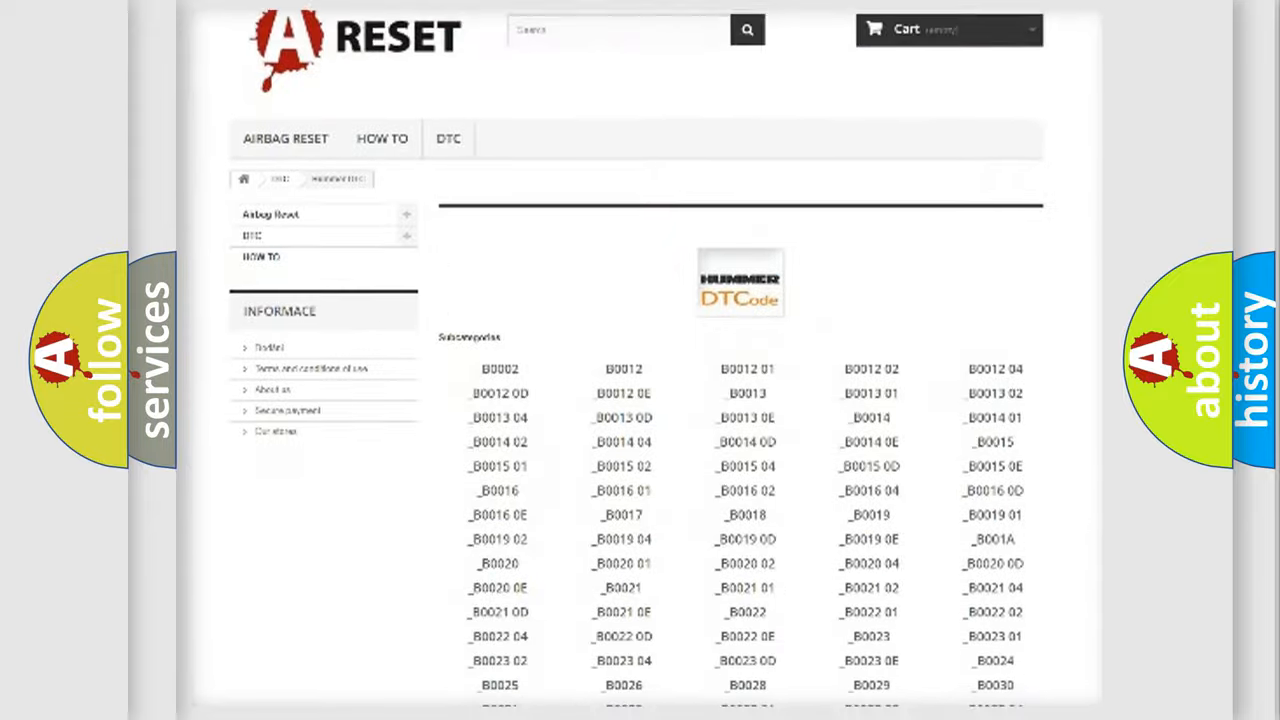
scroll(down, 3)
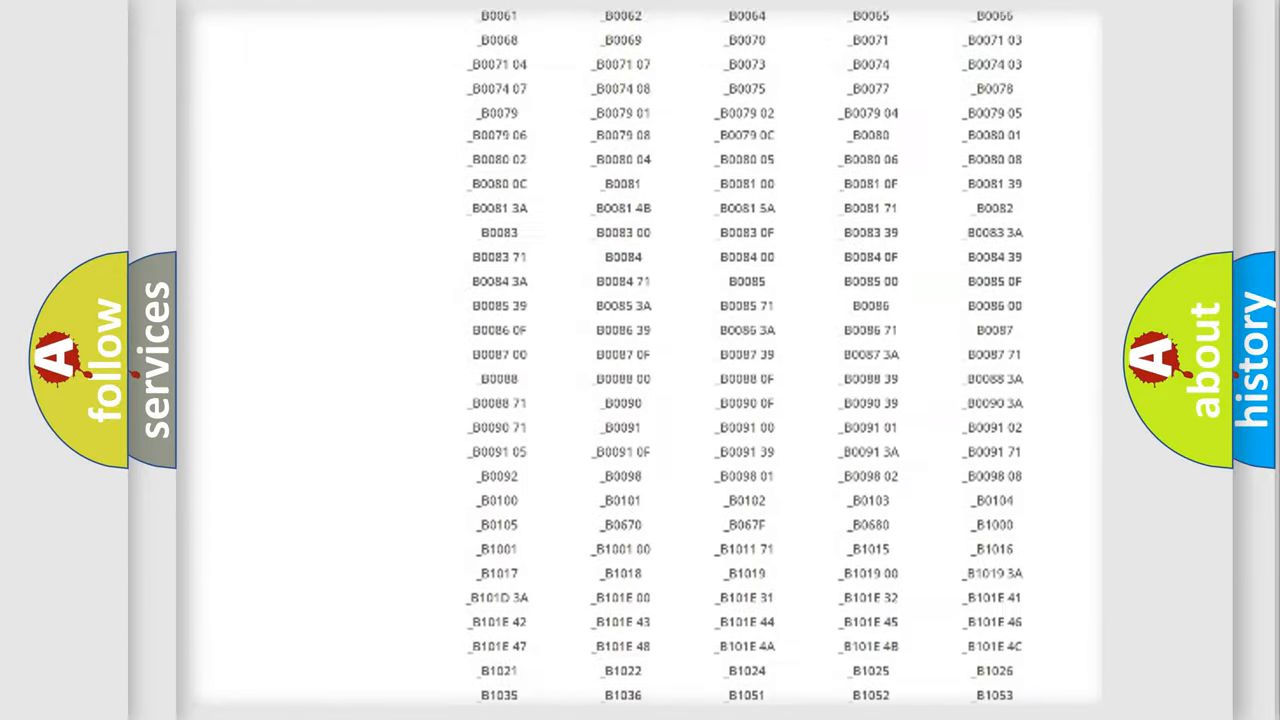
scroll(up, 3)
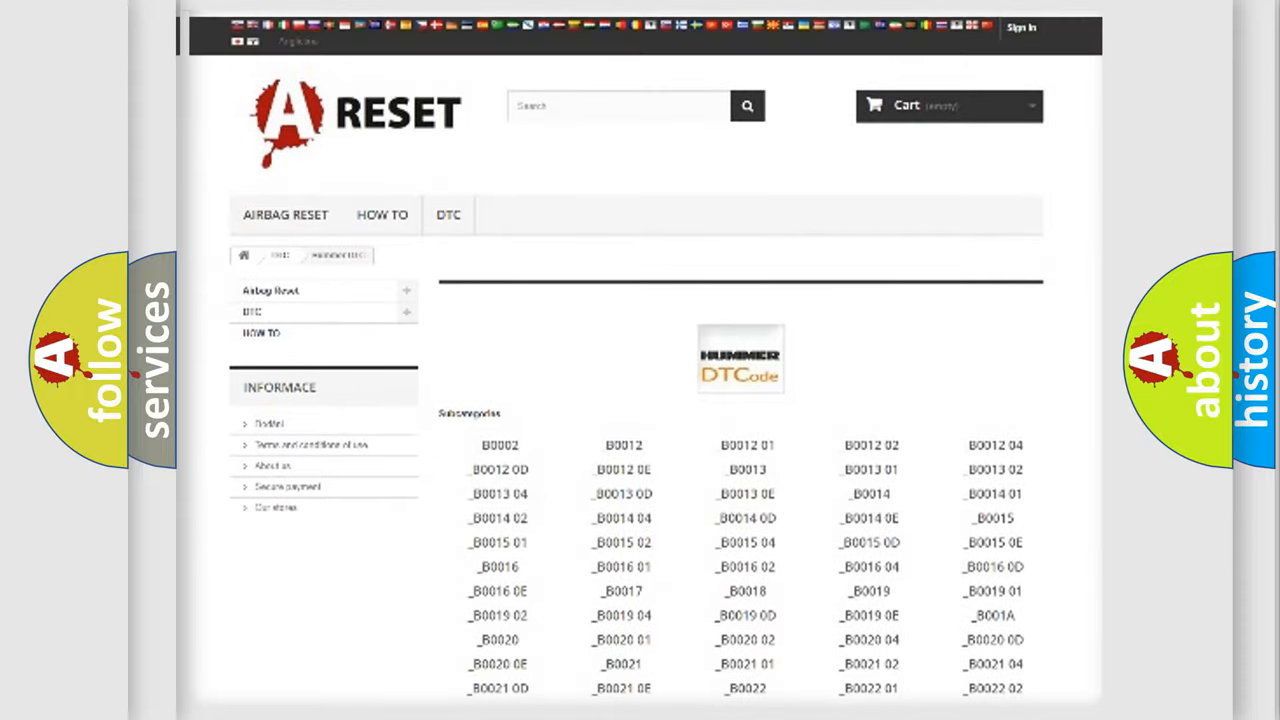